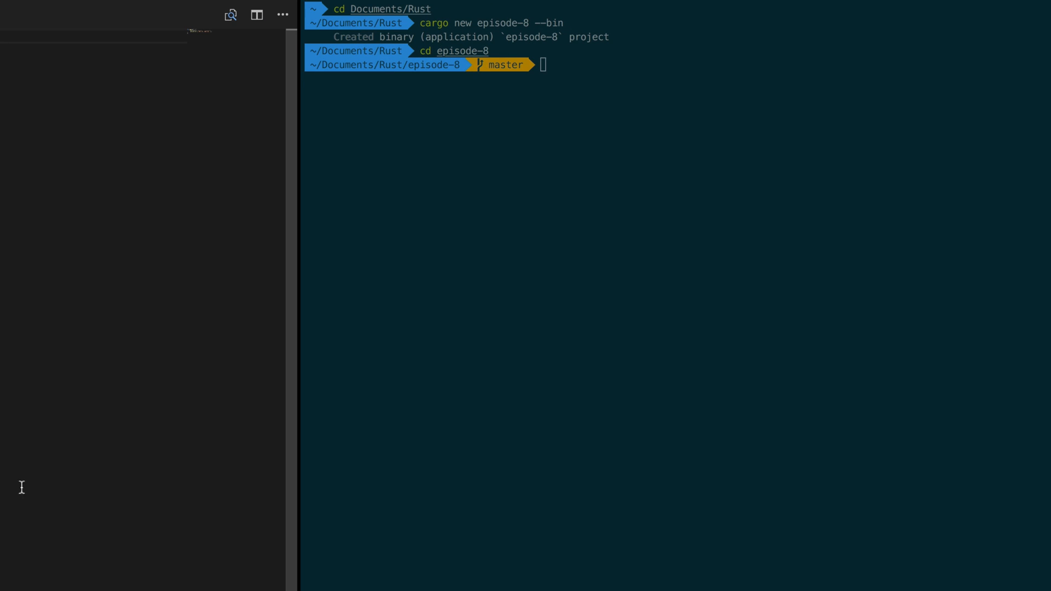
{"action": "mouse_move", "coordinate": [7, 389]}
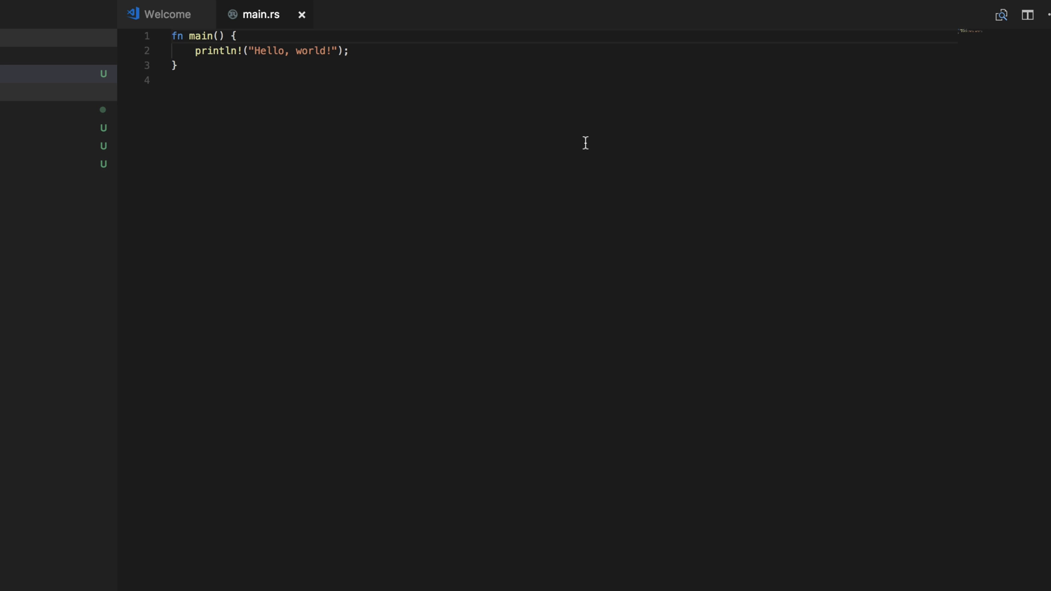
Step: Add a top comment: application accepts user input and prints it out
{"action": "left_click", "coordinate": [19, 21]}
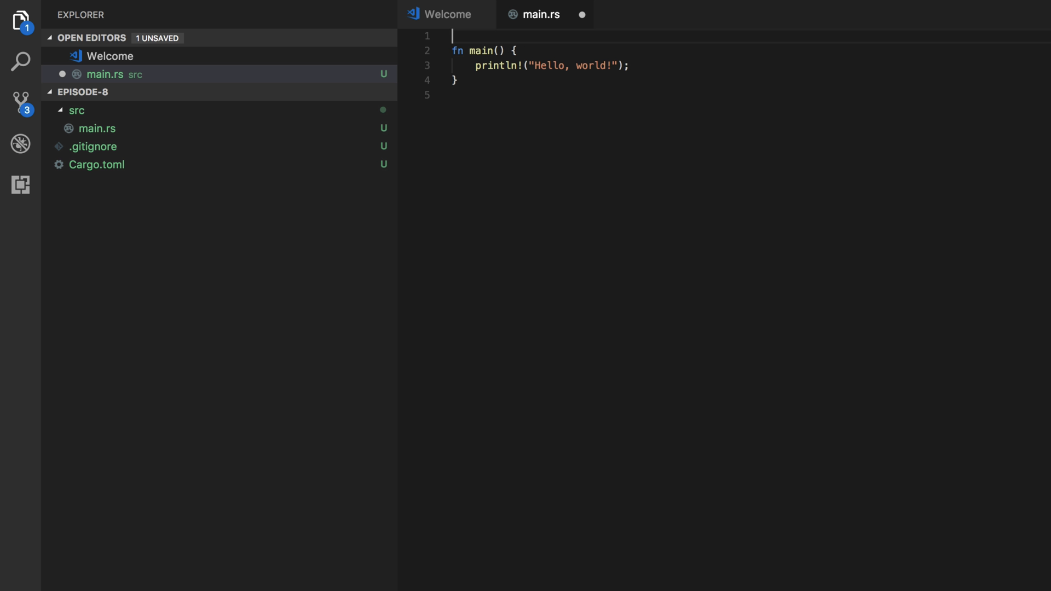
{"action": "type", "text": "//"}
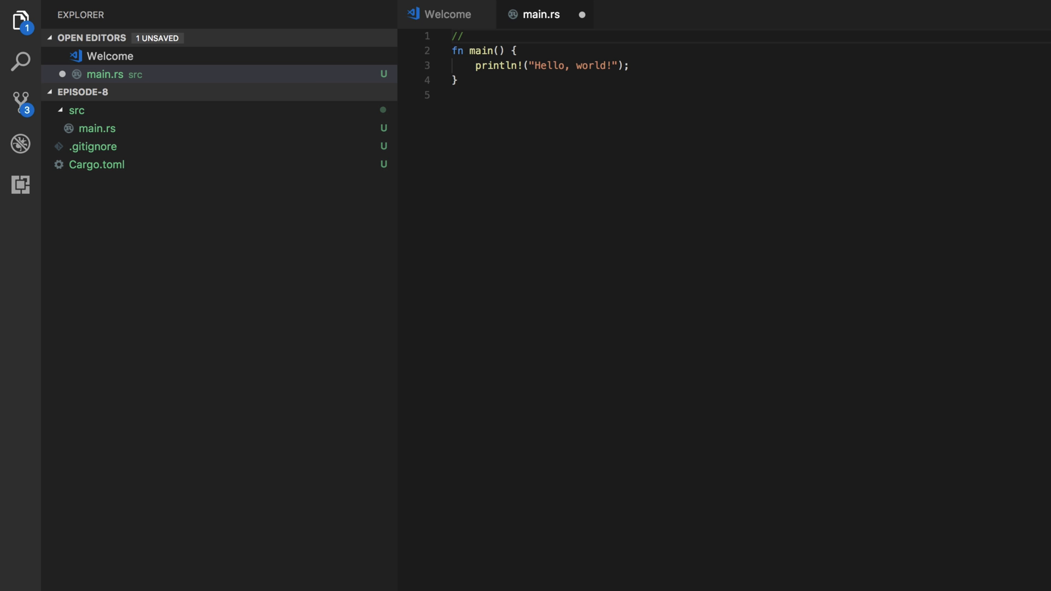
{"action": "type", "text": "App"}
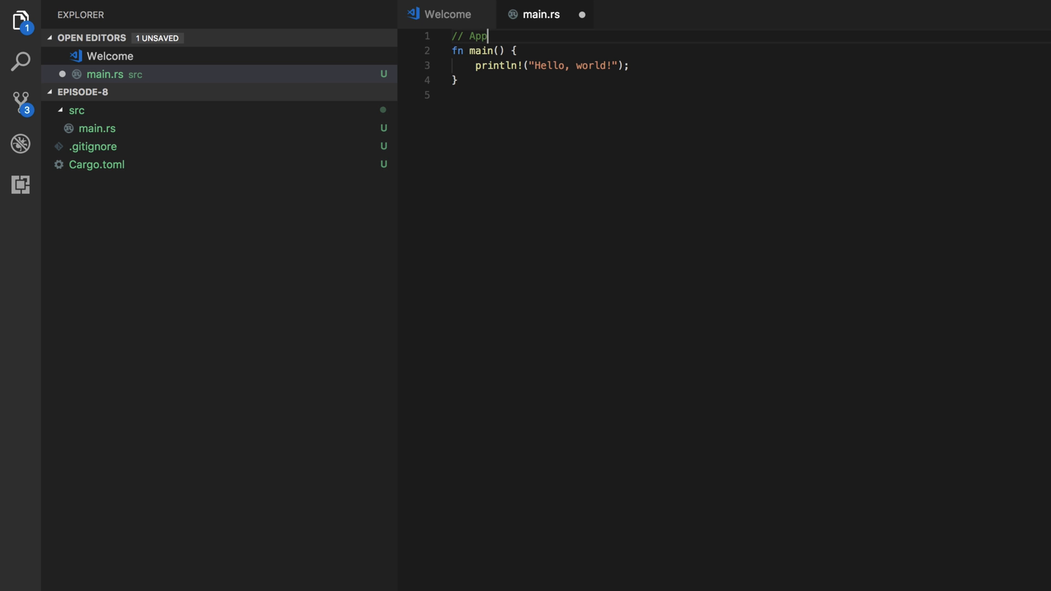
{"action": "type", "text": "lication"}
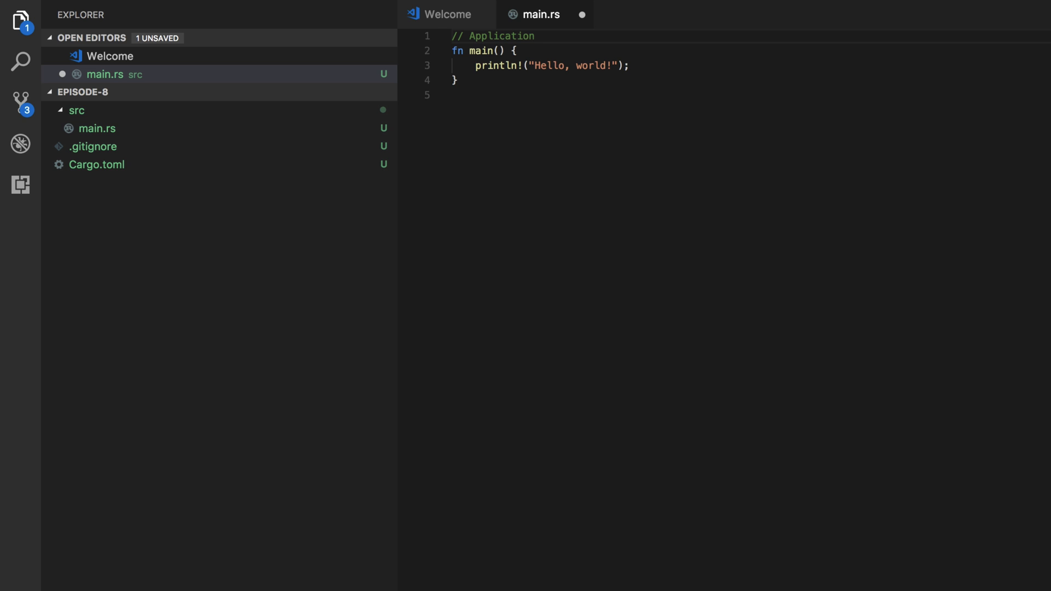
{"action": "type", "text": "accept"}
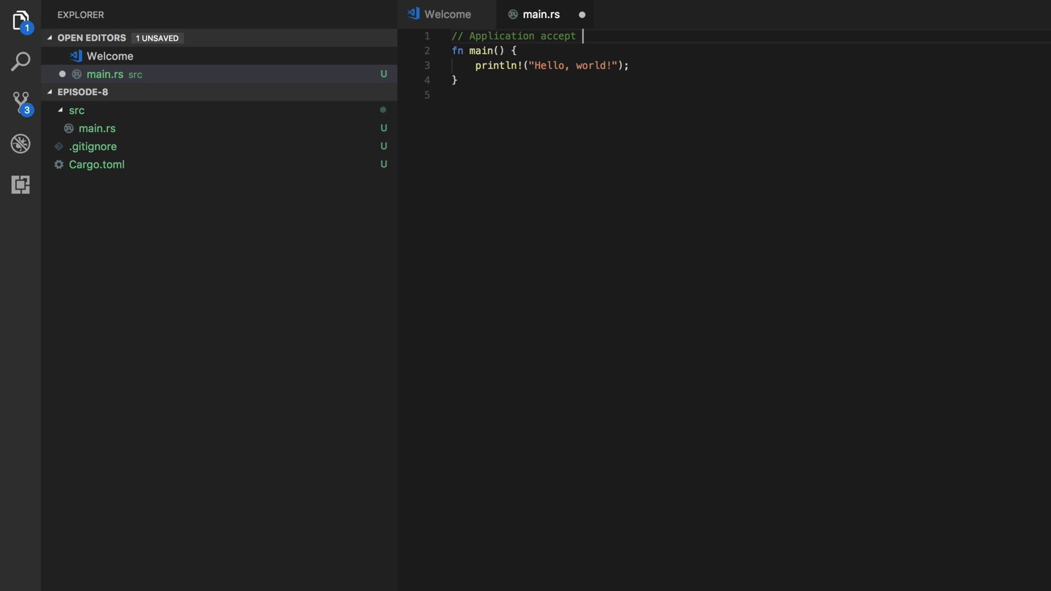
{"action": "type", "text": "user inu"}
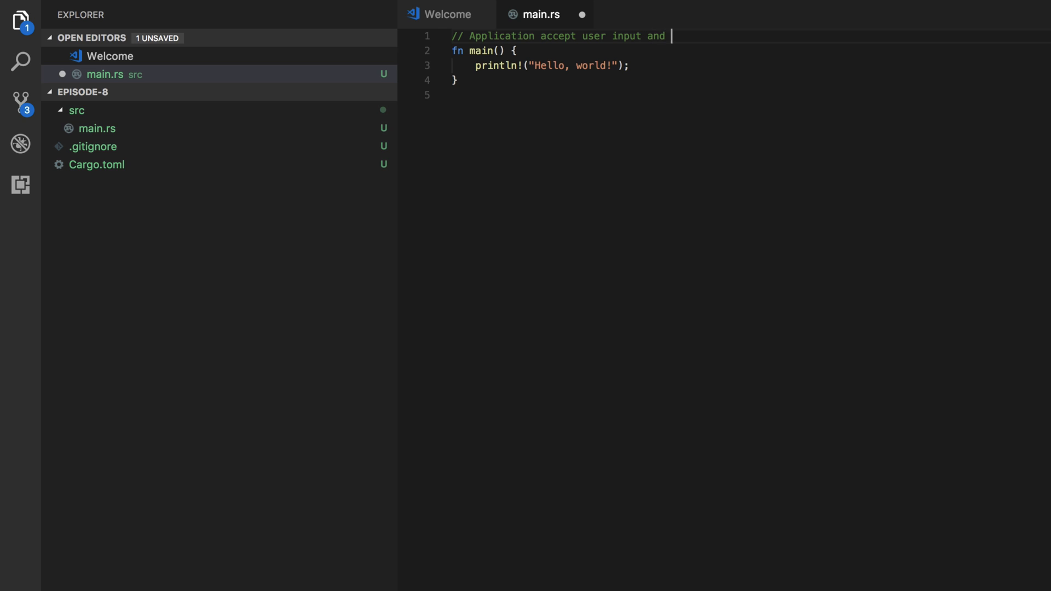
{"action": "type", "text": "print it out"}
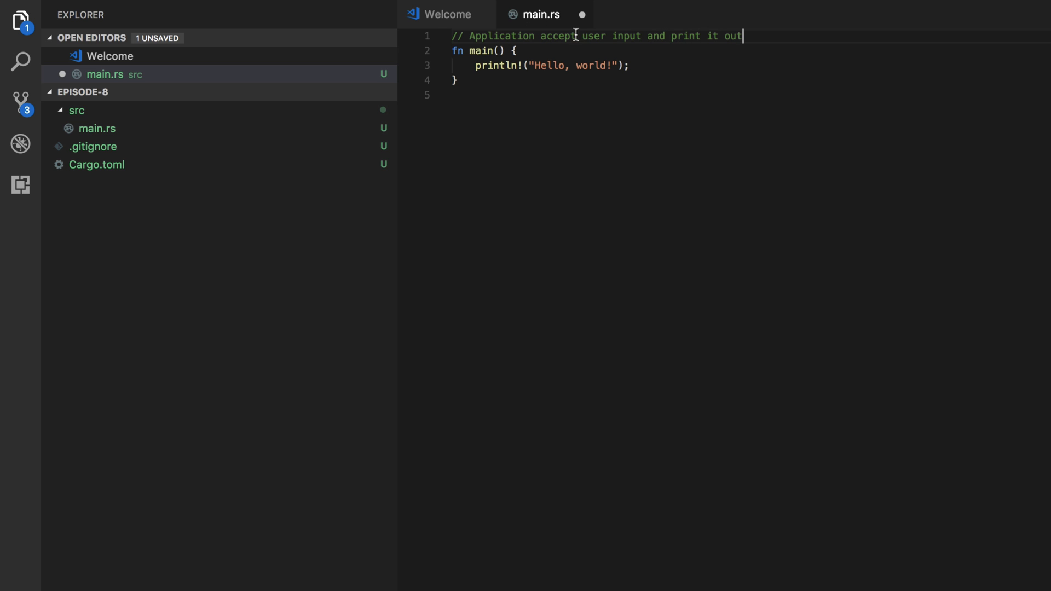
Step: Replace the Hello, world string with "What do you want me to write?" and save
{"action": "double_click", "coordinate": [560, 35]}
{"action": "type", "text": "s"}
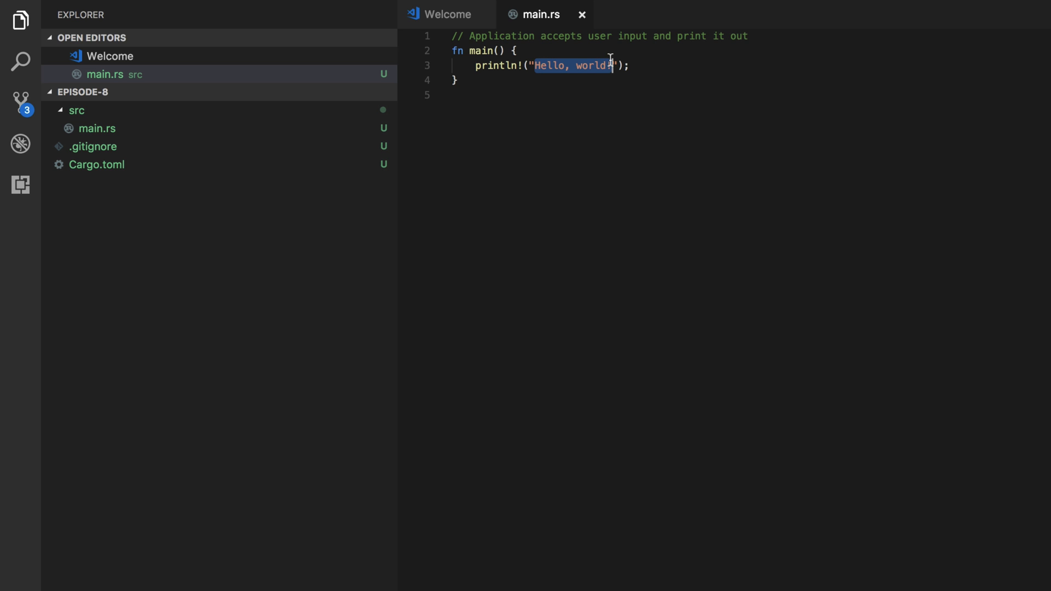
{"action": "type", "text": "What d"}
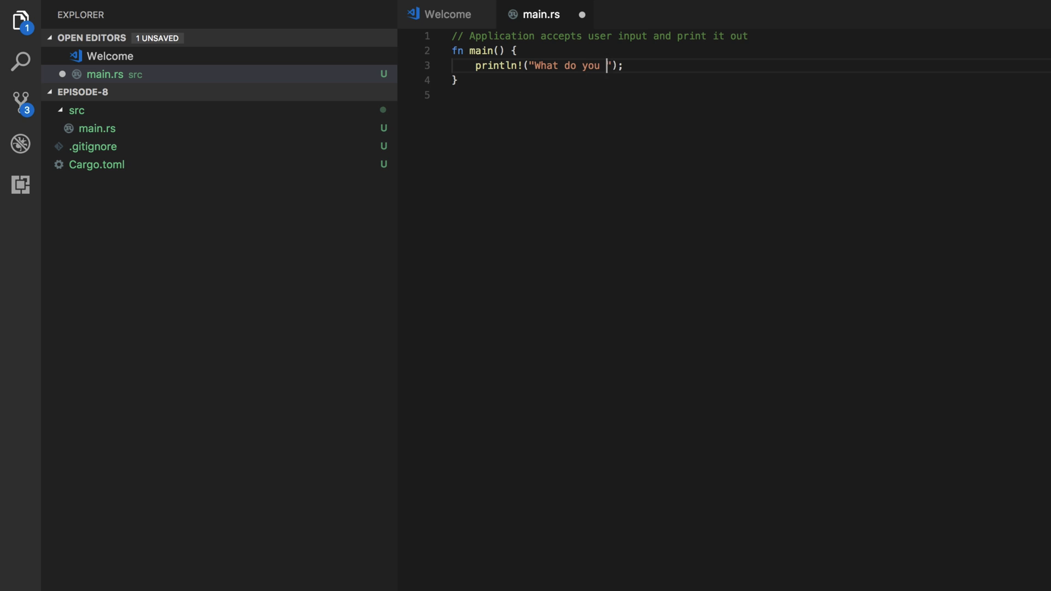
{"action": "type", "text": "want me to"}
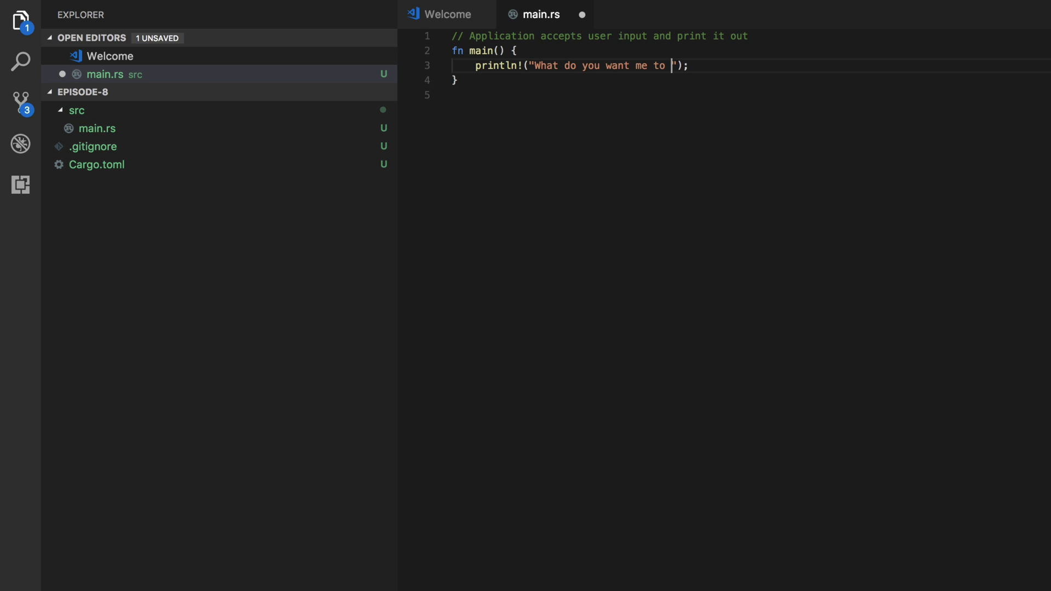
{"action": "type", "text": "write?"}
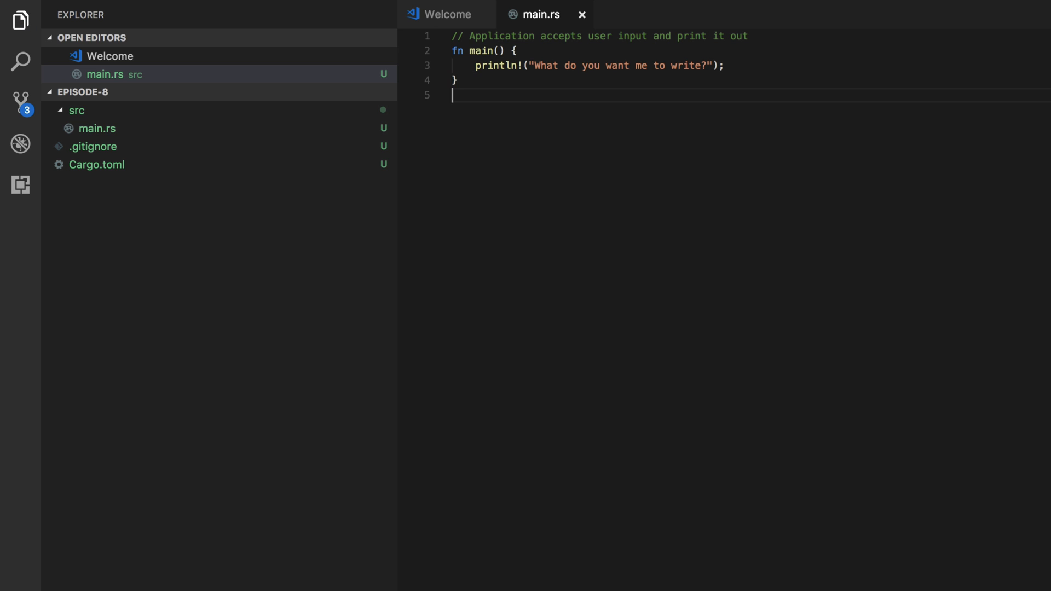
Step: Declare let mut to_print = String::new(); inside main
{"action": "key", "text": "Enter"}
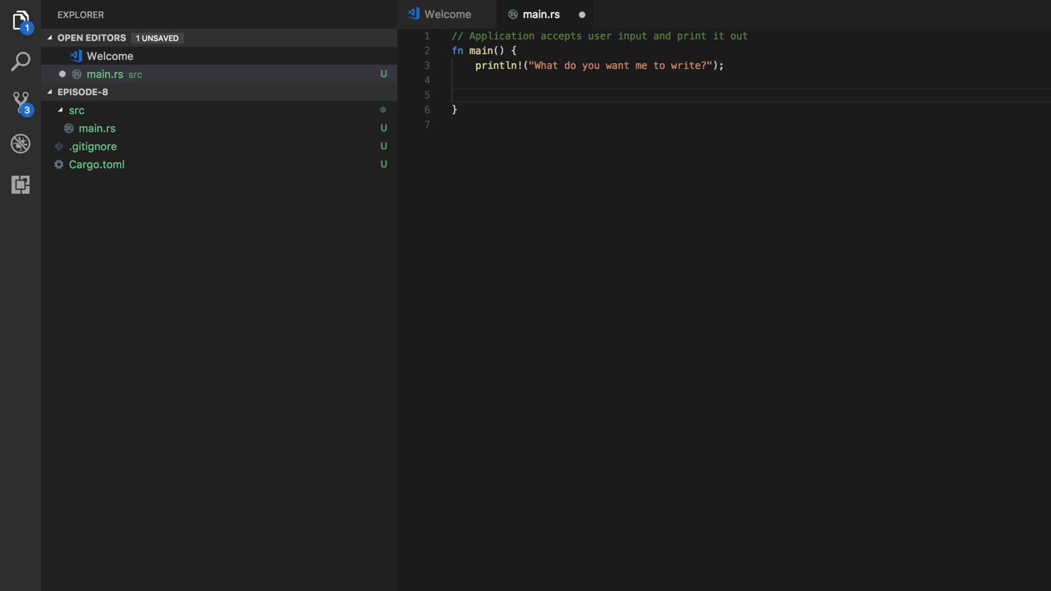
{"action": "type", "text": "let mu"}
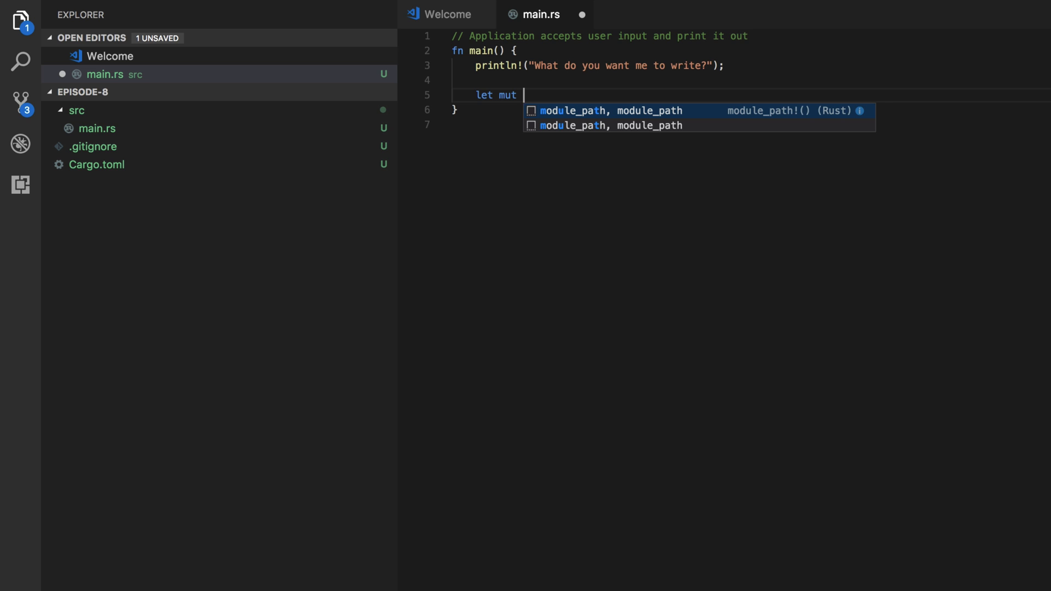
{"action": "type", "text": "to_print"}
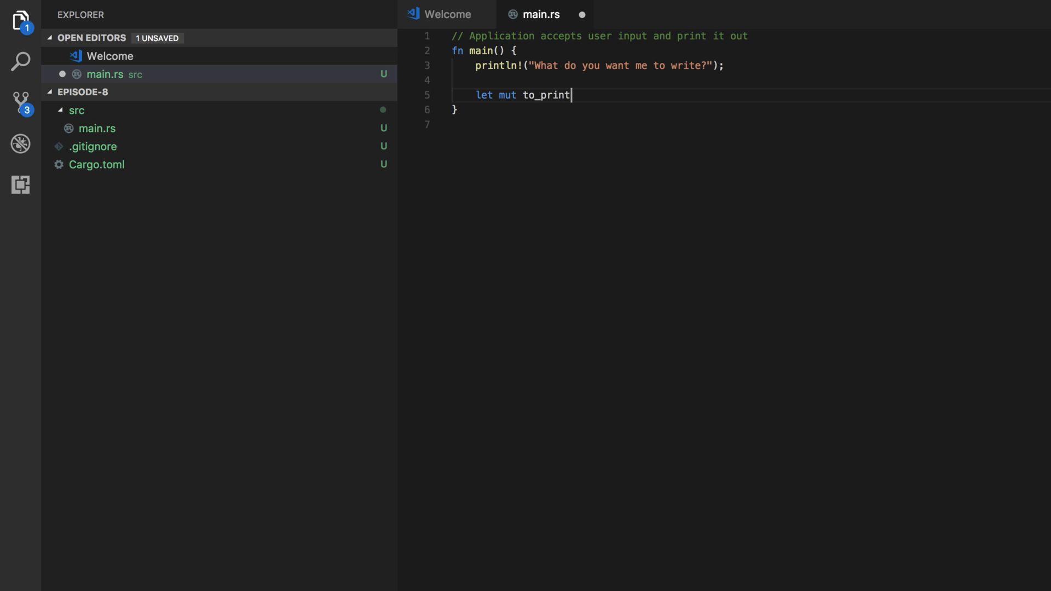
{"action": "type", "text": "= String"}
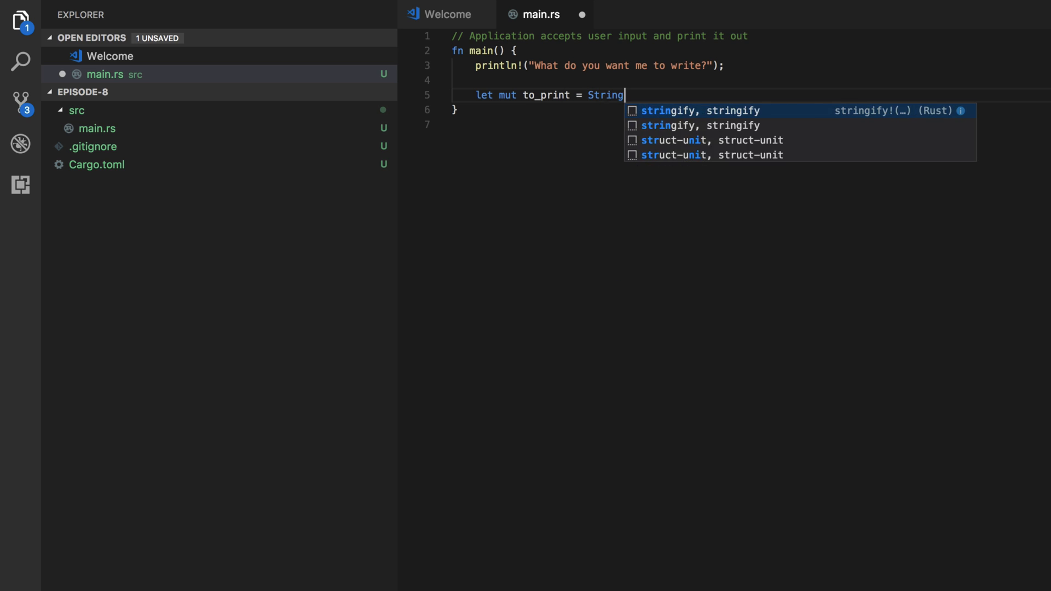
{"action": "type", "text": "::new();"}
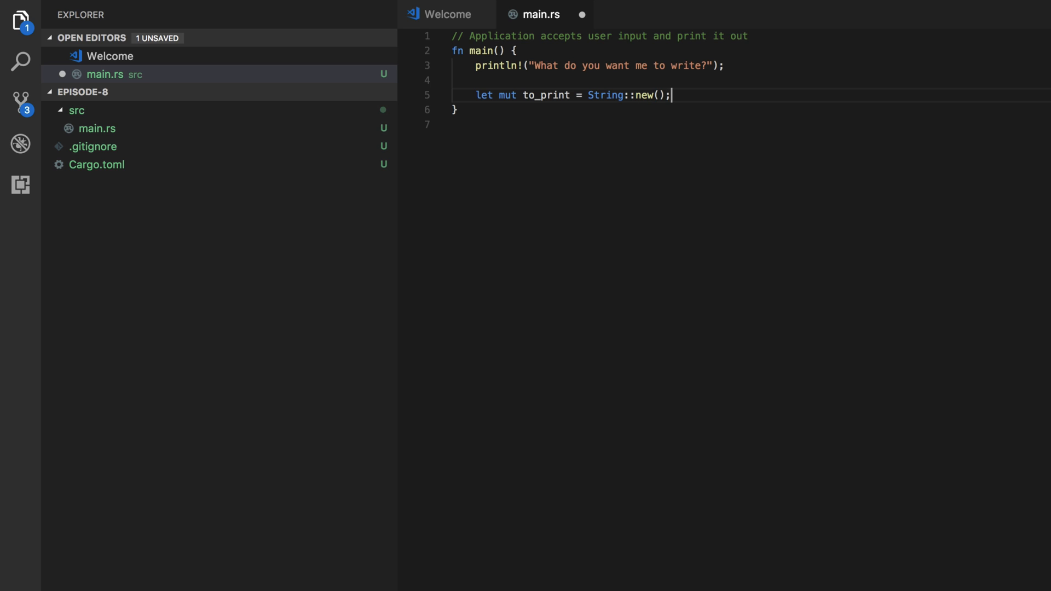
{"action": "key", "text": "enter"}
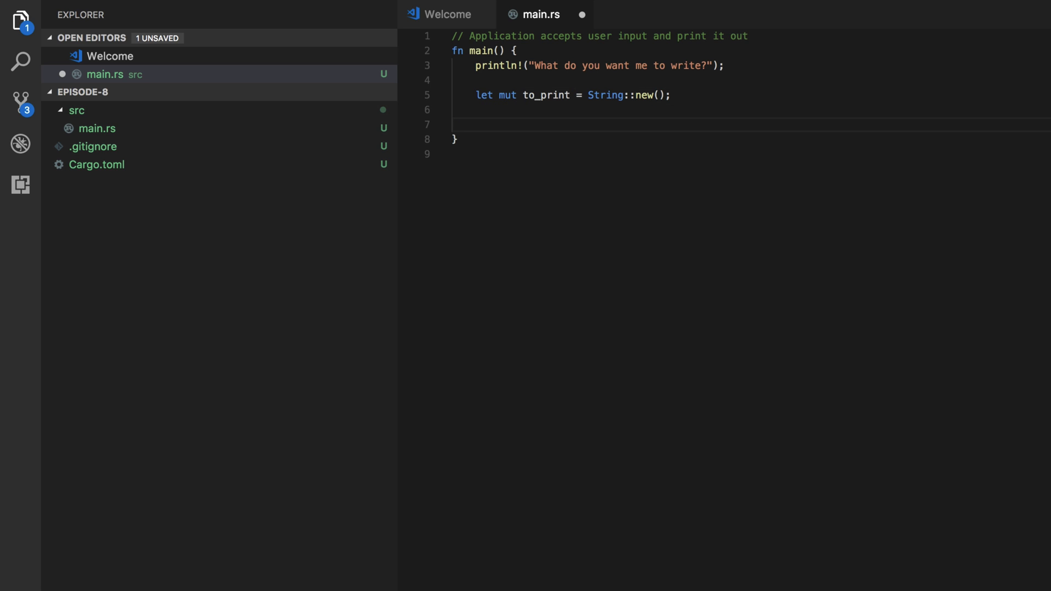
Step: Read a line with std::io::stdin().read_line(&mut to_print)
{"action": "left_click", "coordinate": [476, 125]}
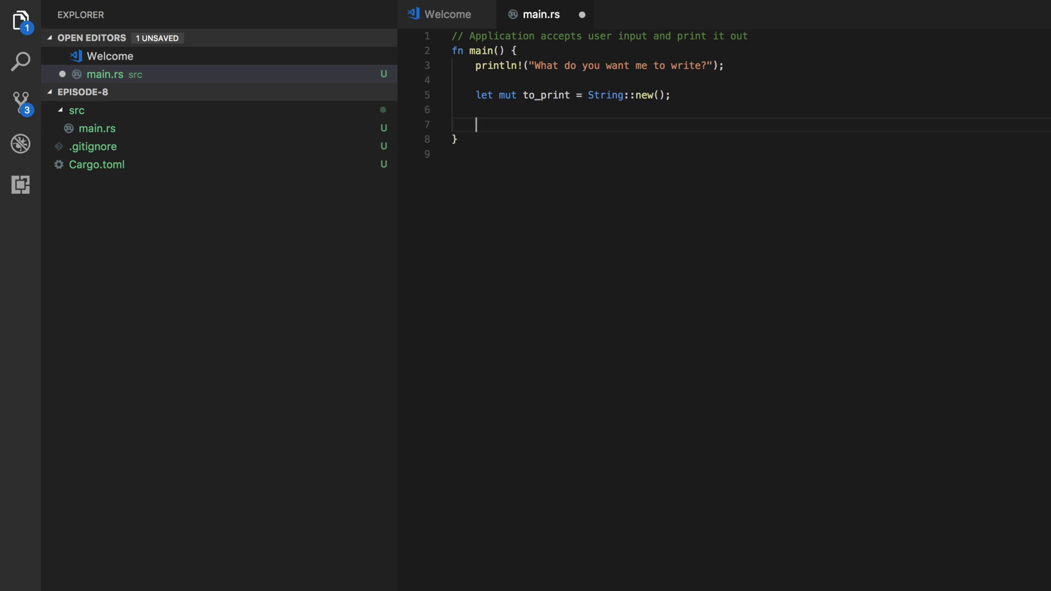
{"action": "type", "text": "s"}
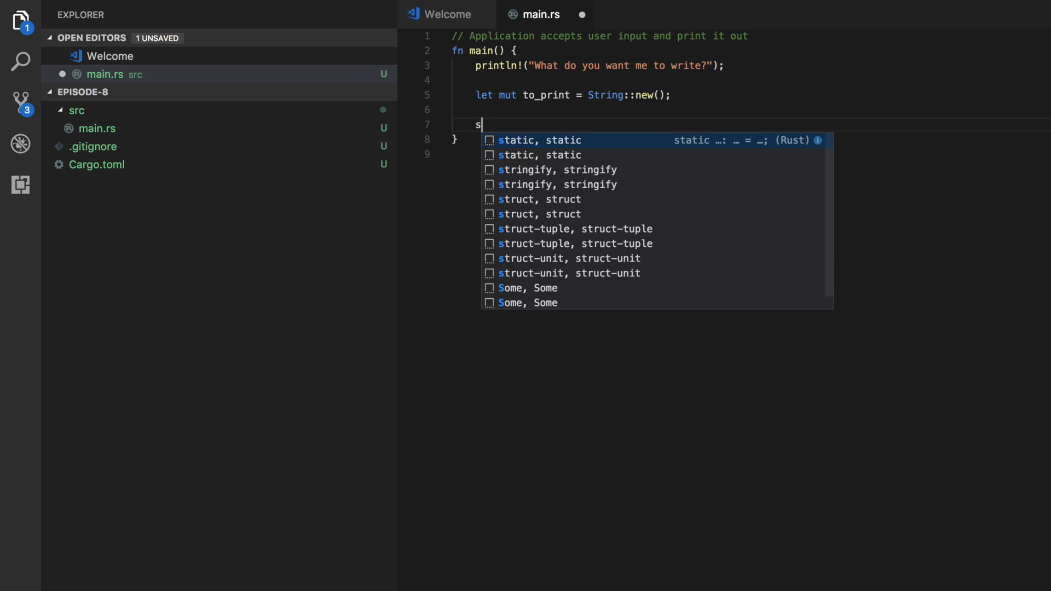
{"action": "type", "text": "td::io:"}
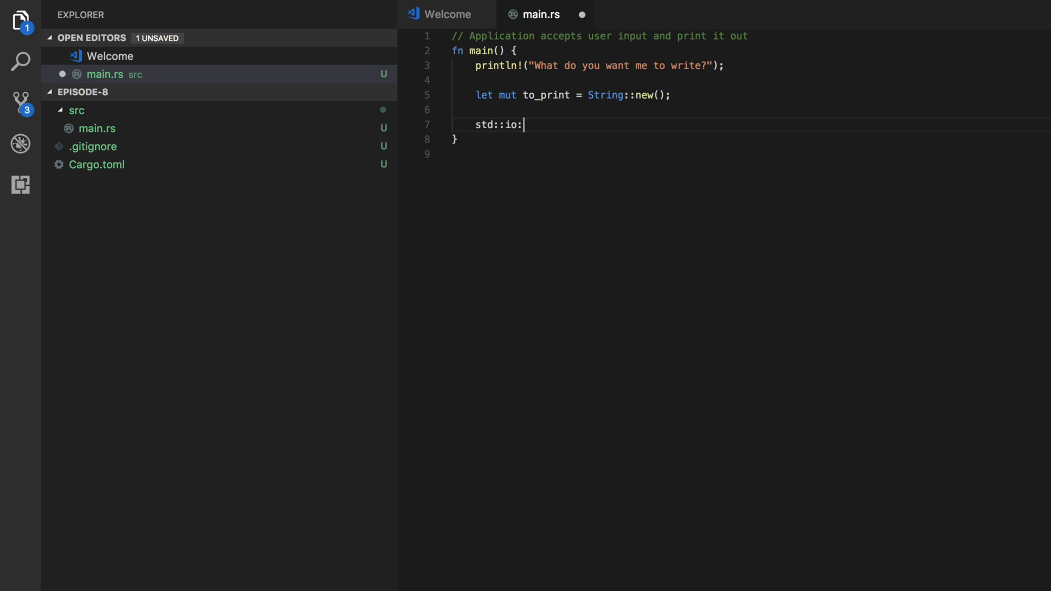
{"action": "type", "text": ":stdi"}
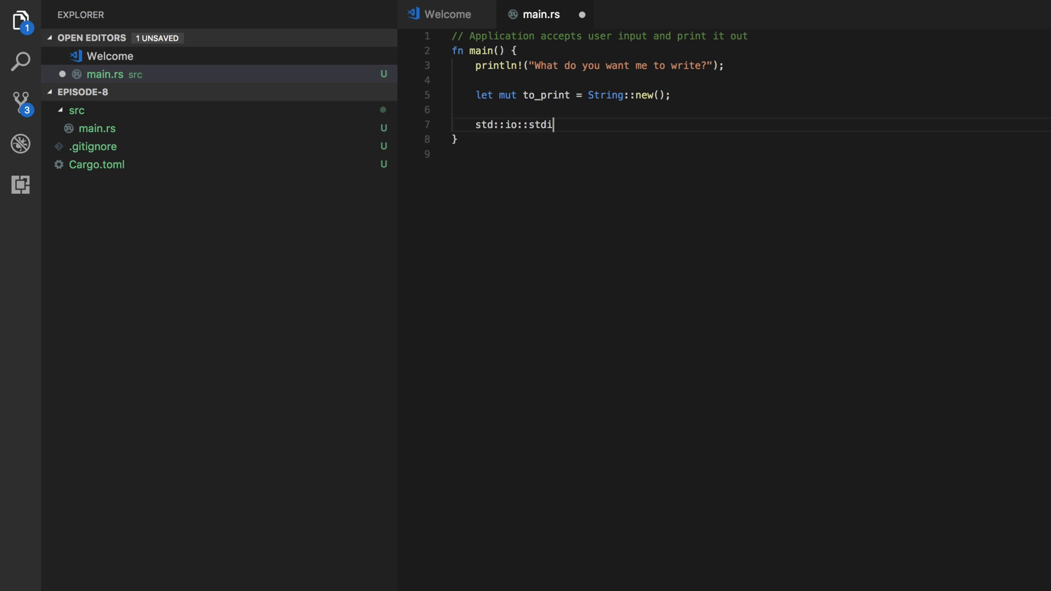
{"action": "type", "text": "n()."}
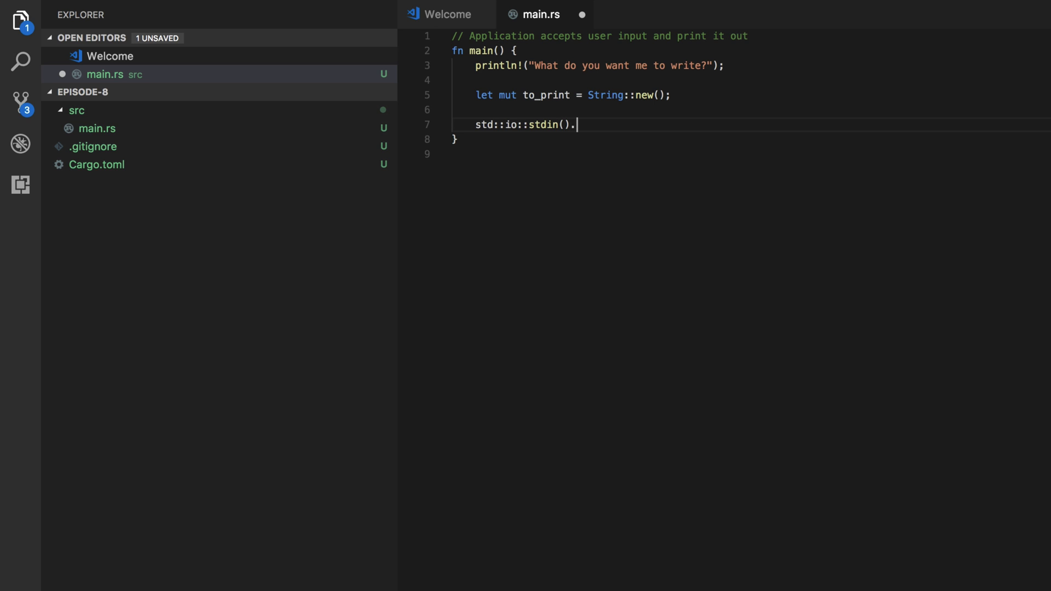
{"action": "type", "text": "read_line(&"}
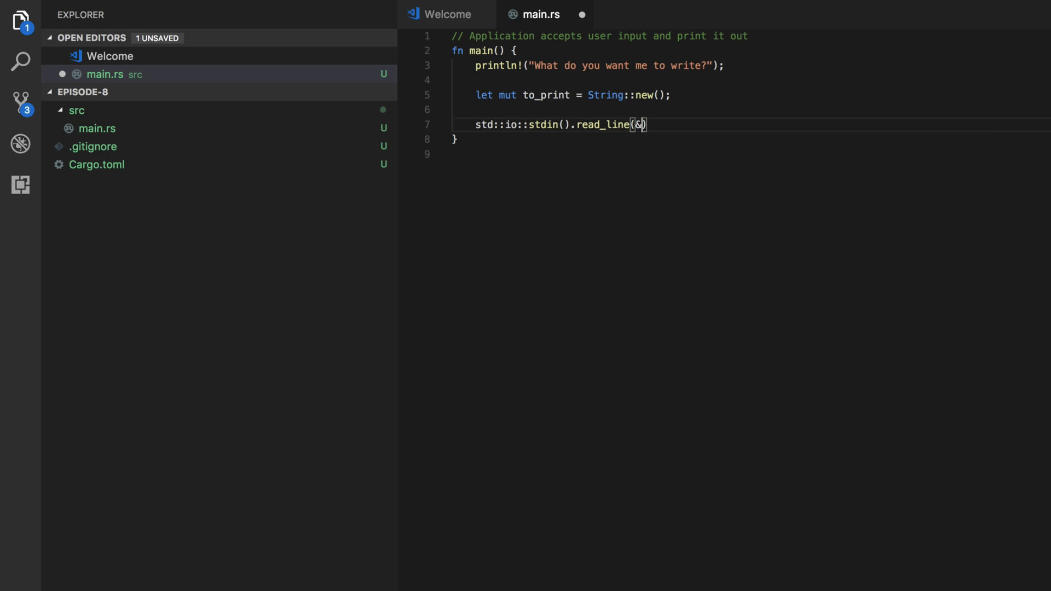
{"action": "type", "text": "mut"}
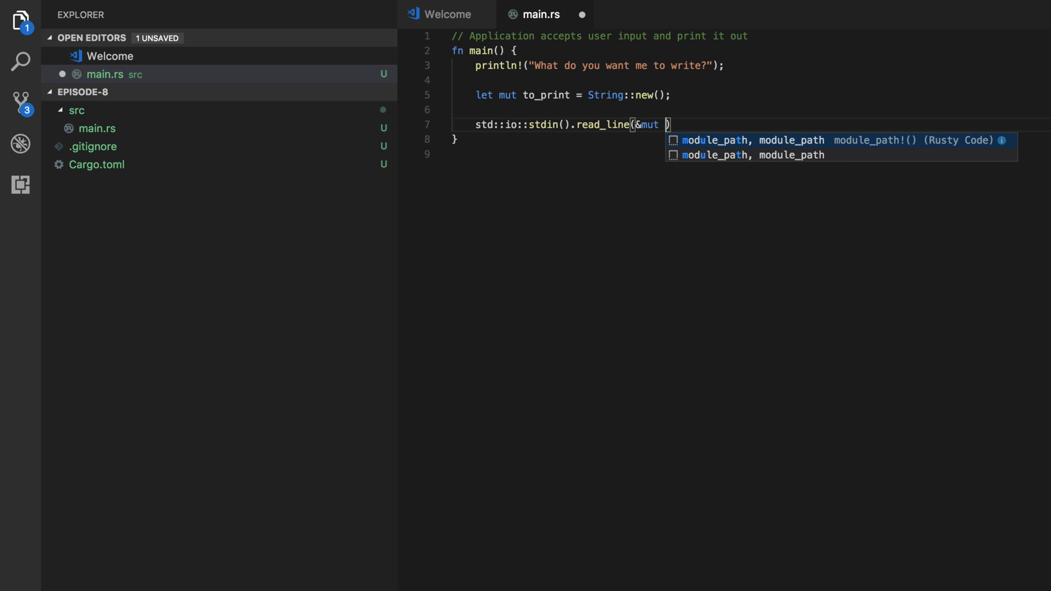
{"action": "type", "text": "to_print"}
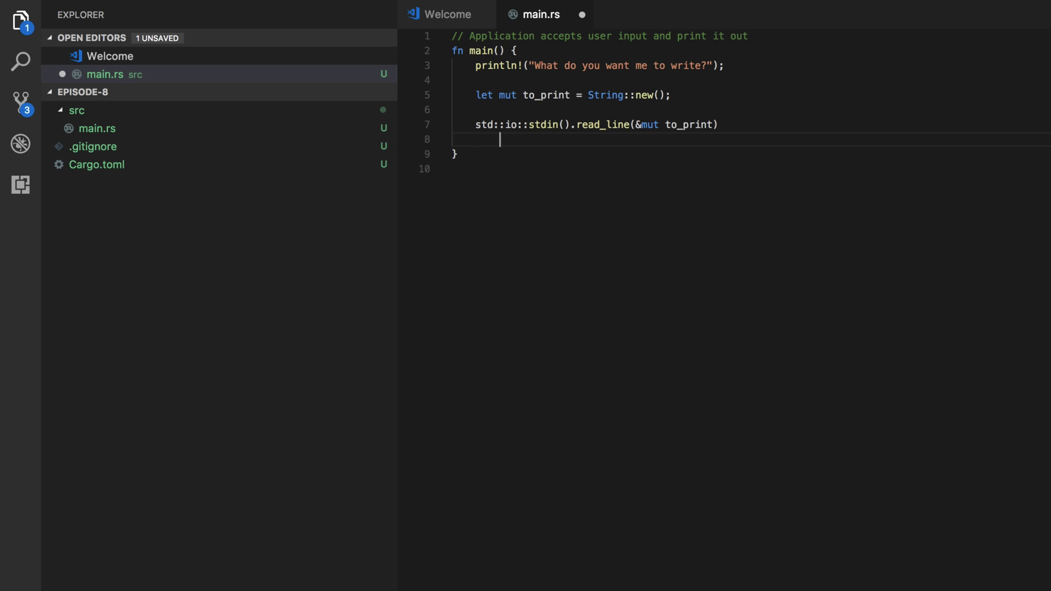
Step: Append .expect("Failed to read line") to the read call
{"action": "type", "text": ".expect("}
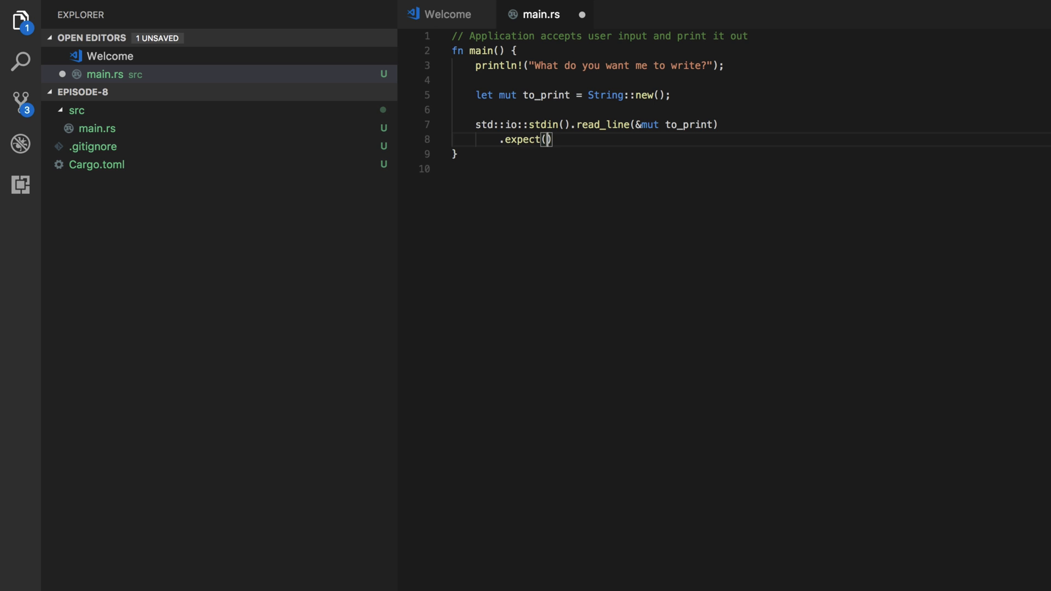
{"action": "type", "text": "\"Failed to r"}
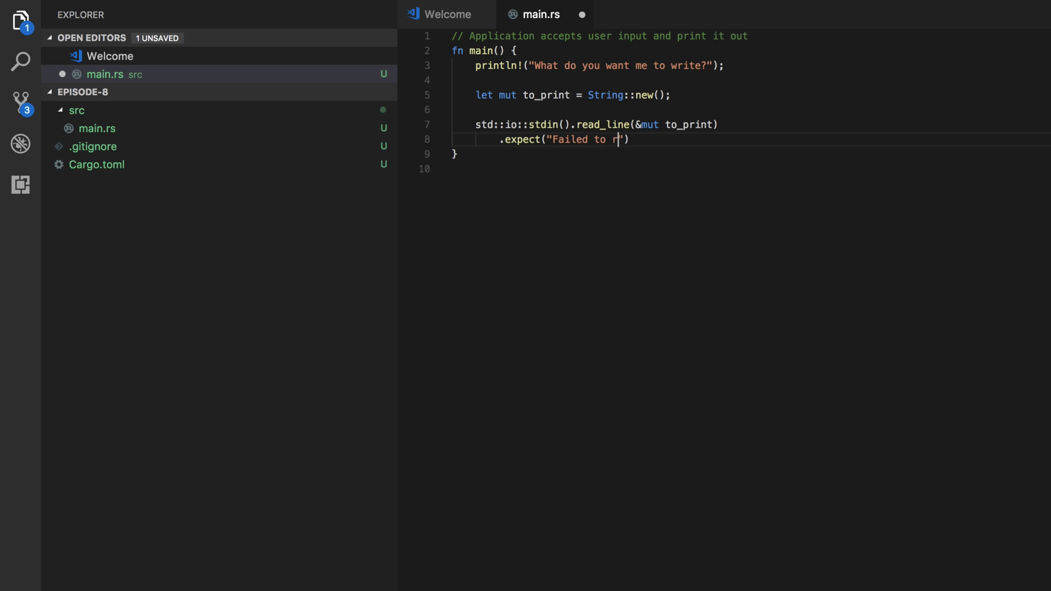
{"action": "type", "text": "ead line"}
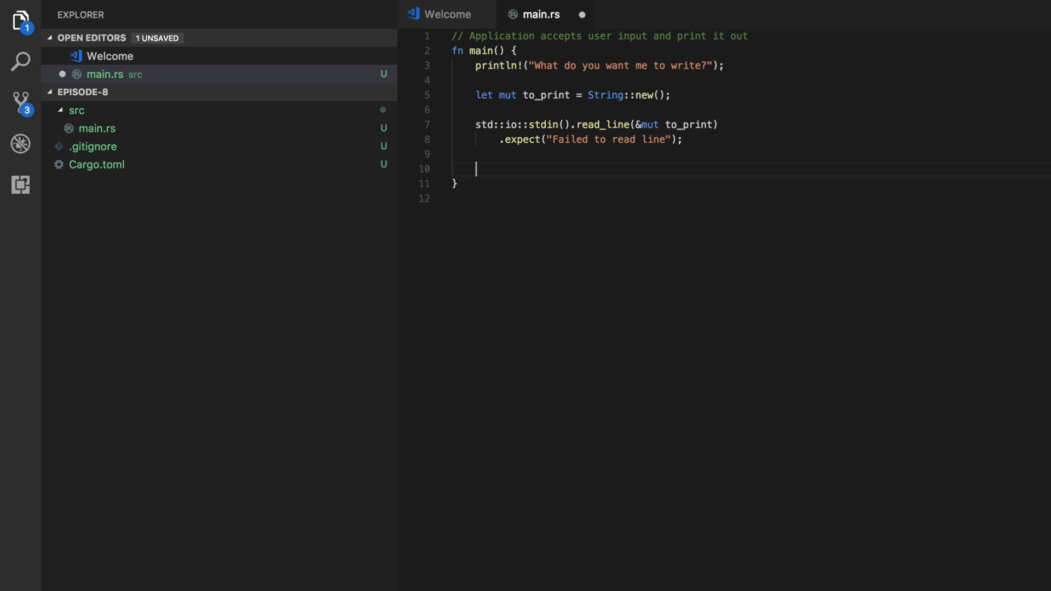
Step: Write println!("{}", to_print); as the last statement of main
{"action": "type", "text": "åp"}
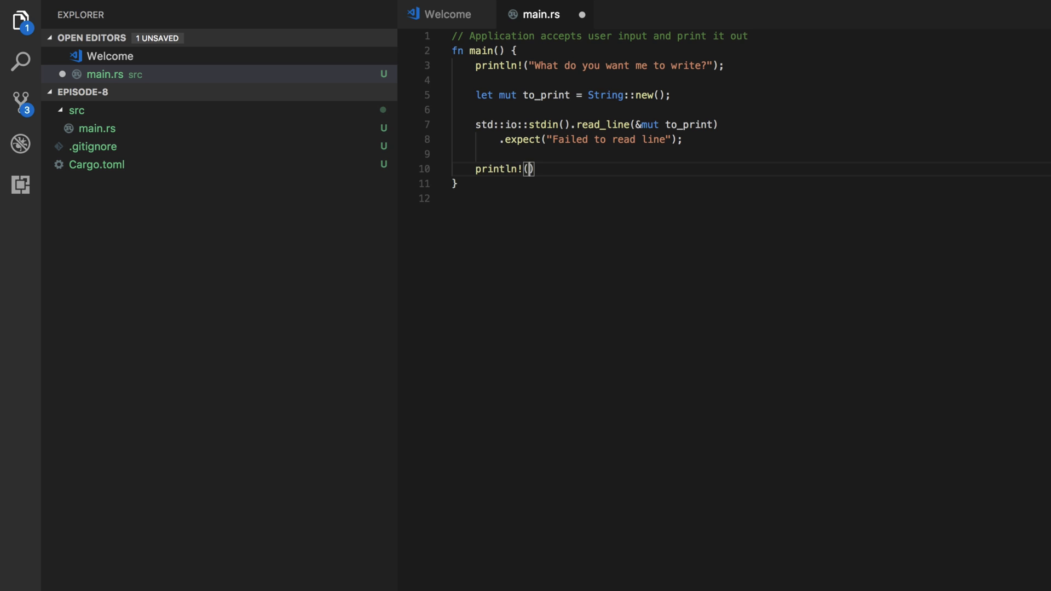
{"action": "type", "text": "\"{\""}
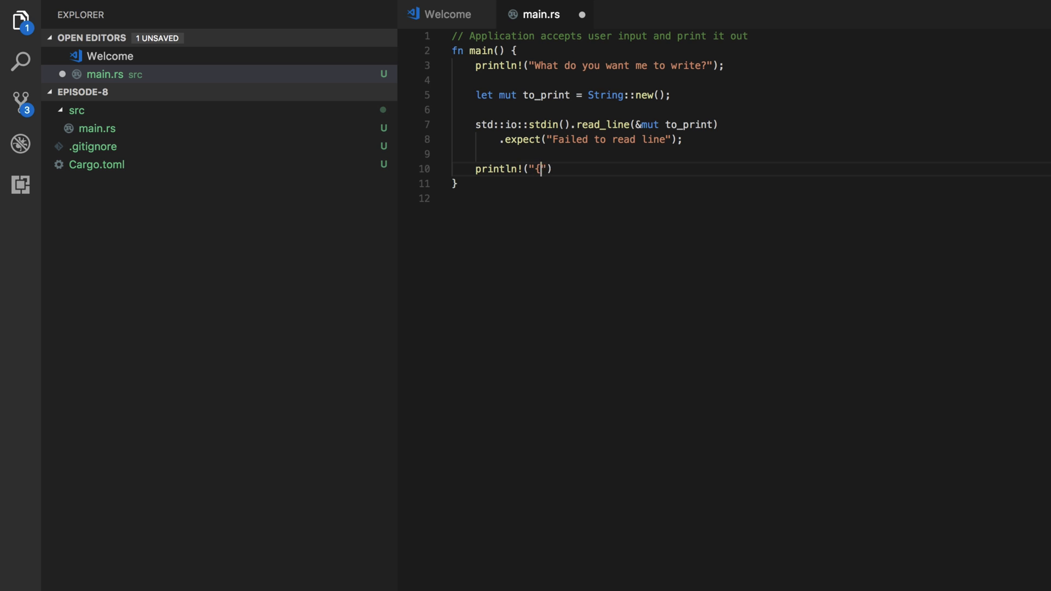
{"action": "type", "text": "}\", t"}
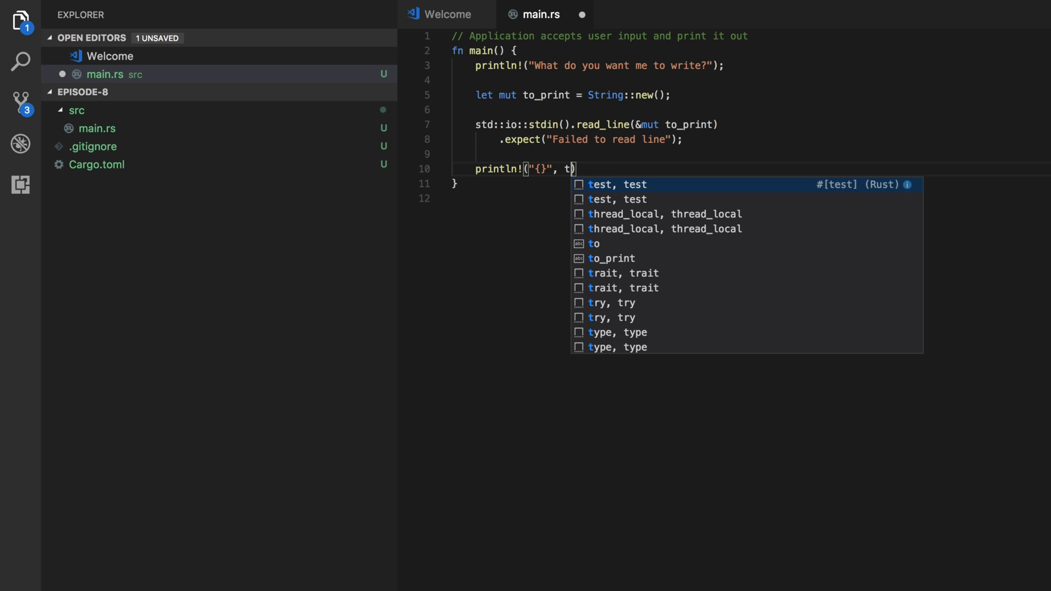
{"action": "key", "text": "Tab"}
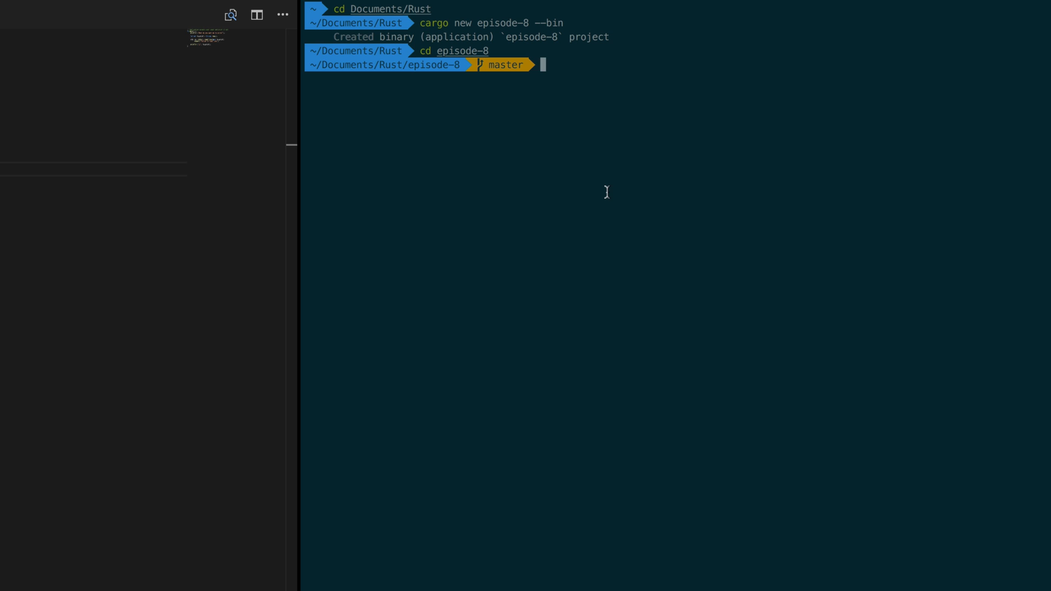
Step: Run cargo run in the terminal and answer the prompt with one
{"action": "type", "text": "cargo run"}
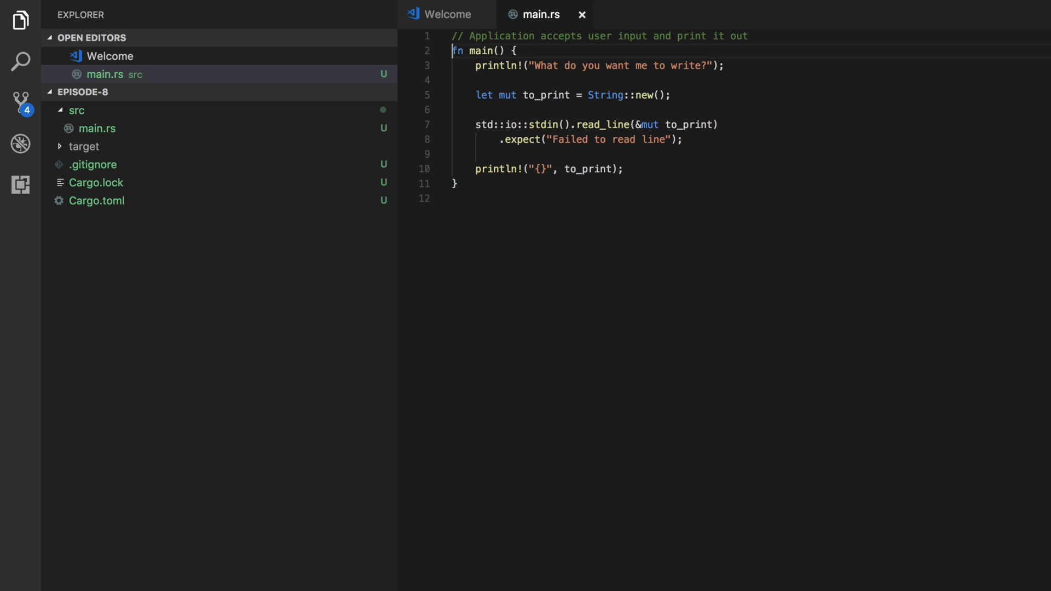
Step: Add use std::io; above main and shorten the call to io::stdin()
{"action": "key", "text": "Enter"}
{"action": "type", "text": "use s"}
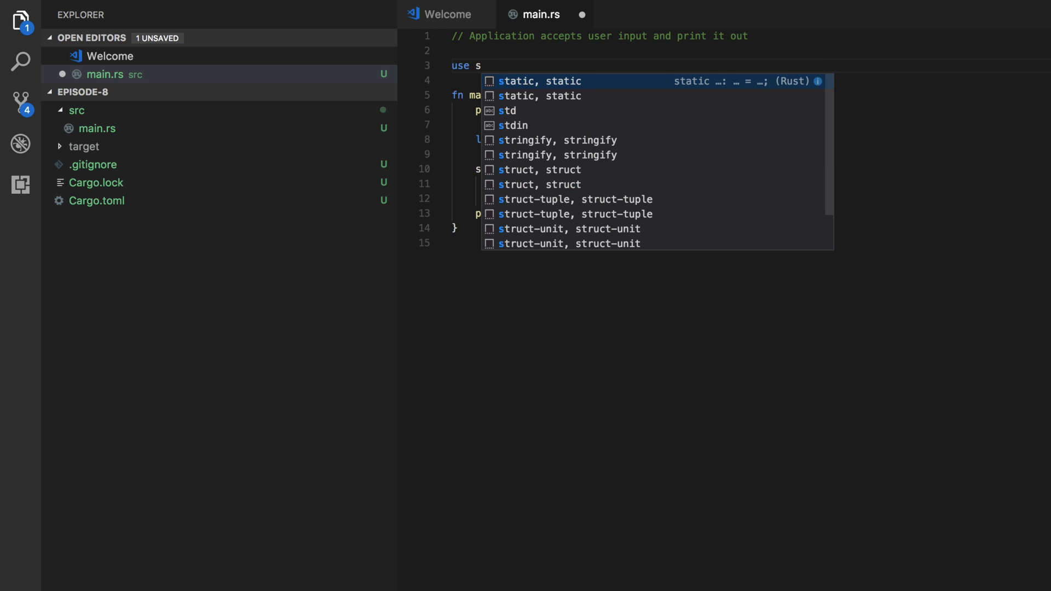
{"action": "type", "text": "td::"}
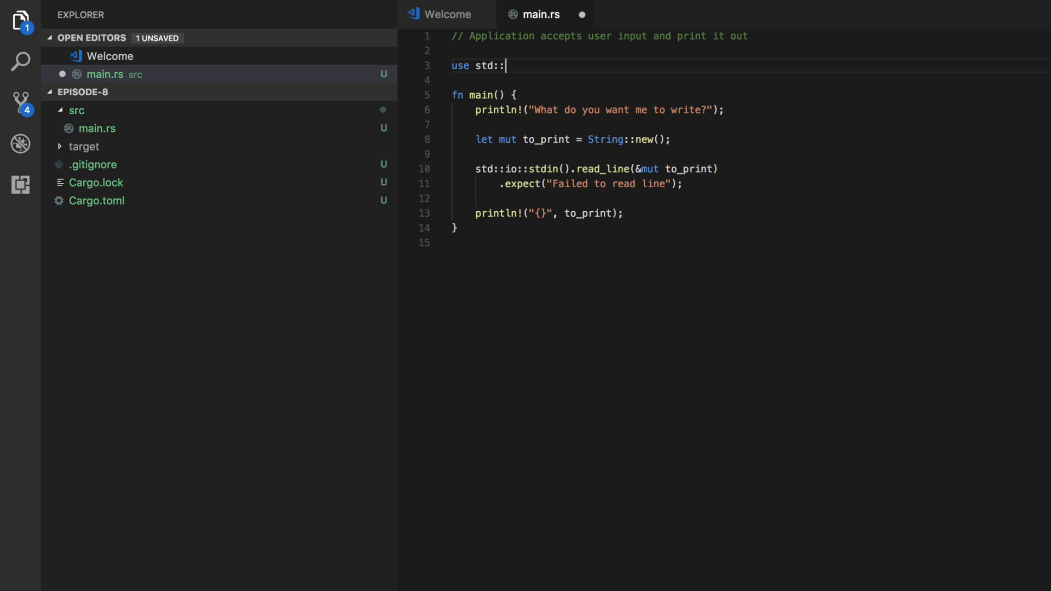
{"action": "type", "text": "io;"}
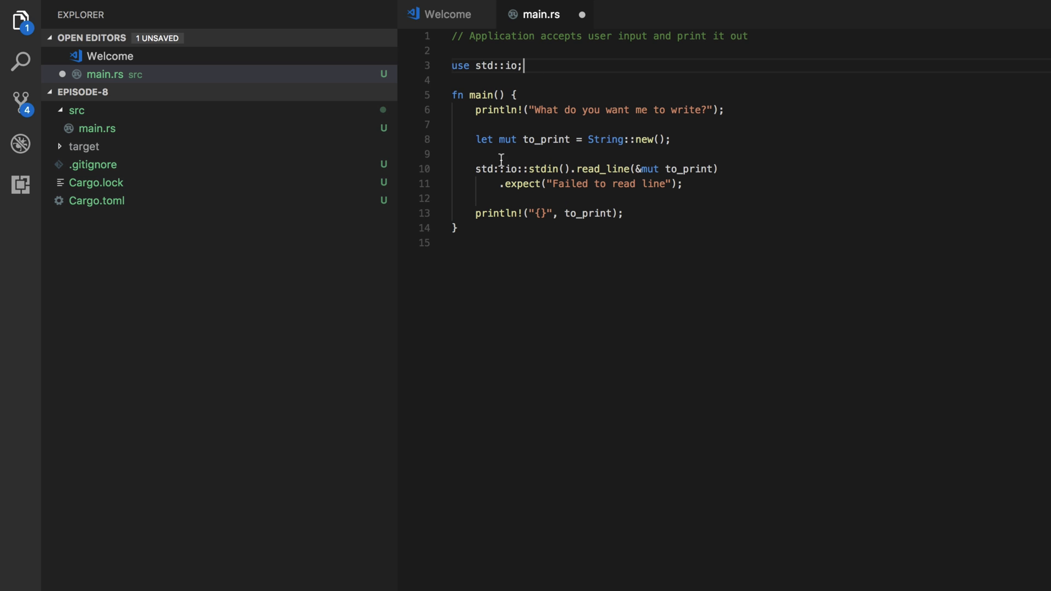
{"action": "double_click", "coordinate": [483, 168]}
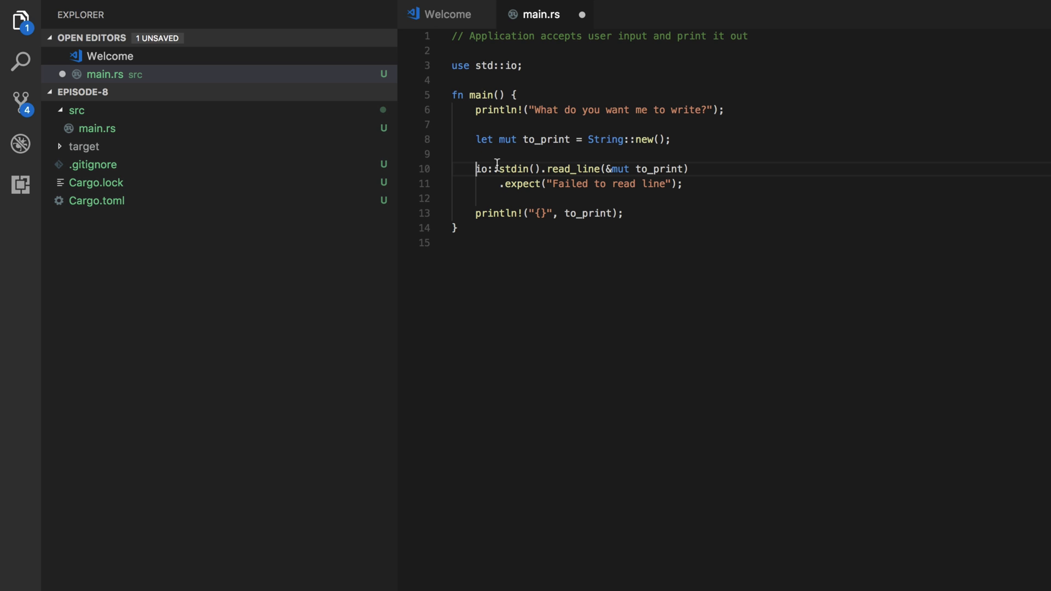
{"action": "mouse_move", "coordinate": [470, 67]}
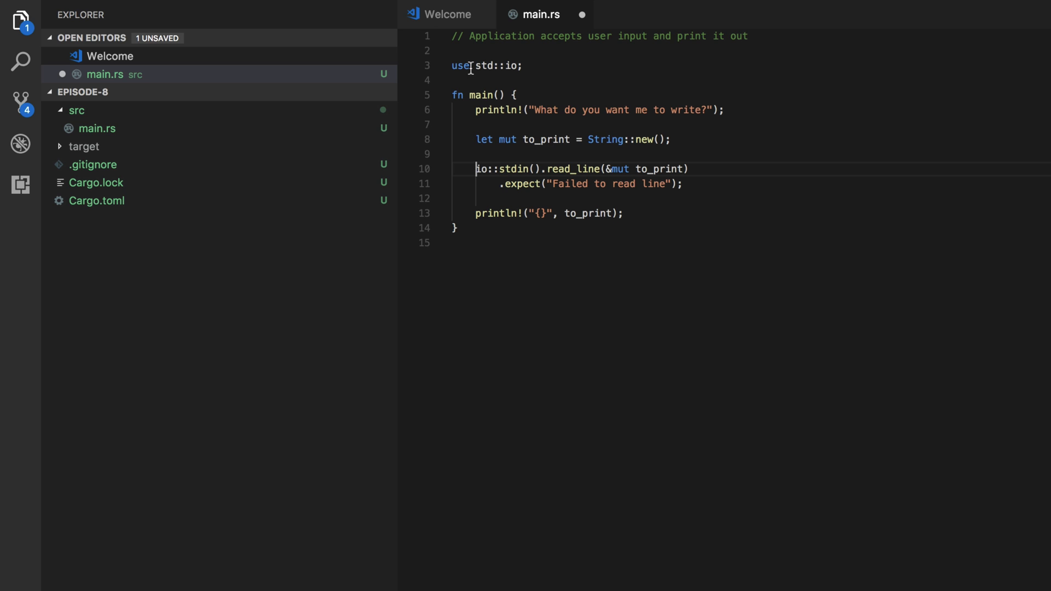
{"action": "mouse_move", "coordinate": [513, 61]}
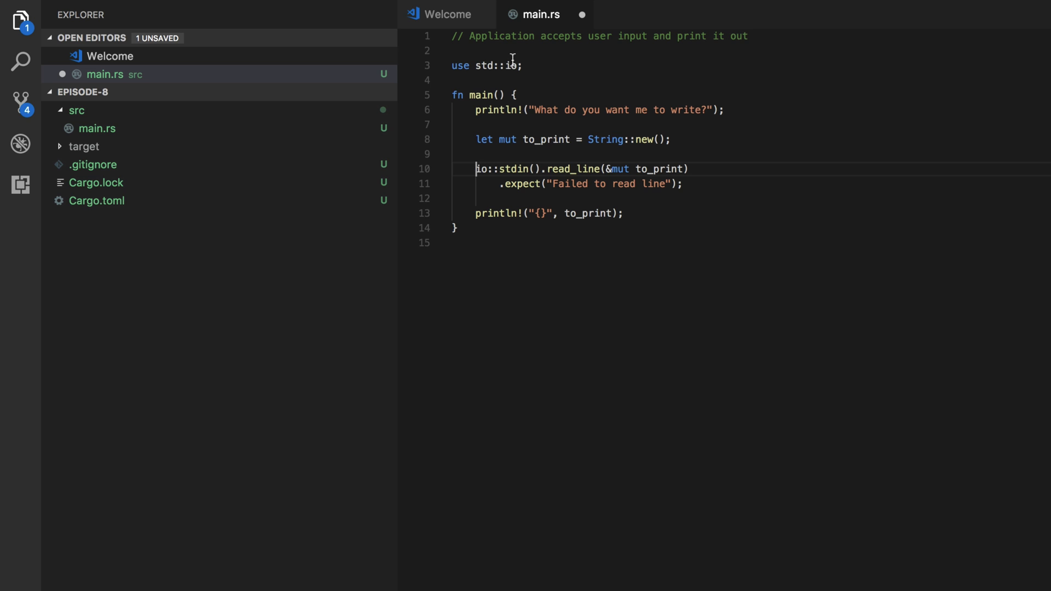
{"action": "left_click", "coordinate": [20, 20]}
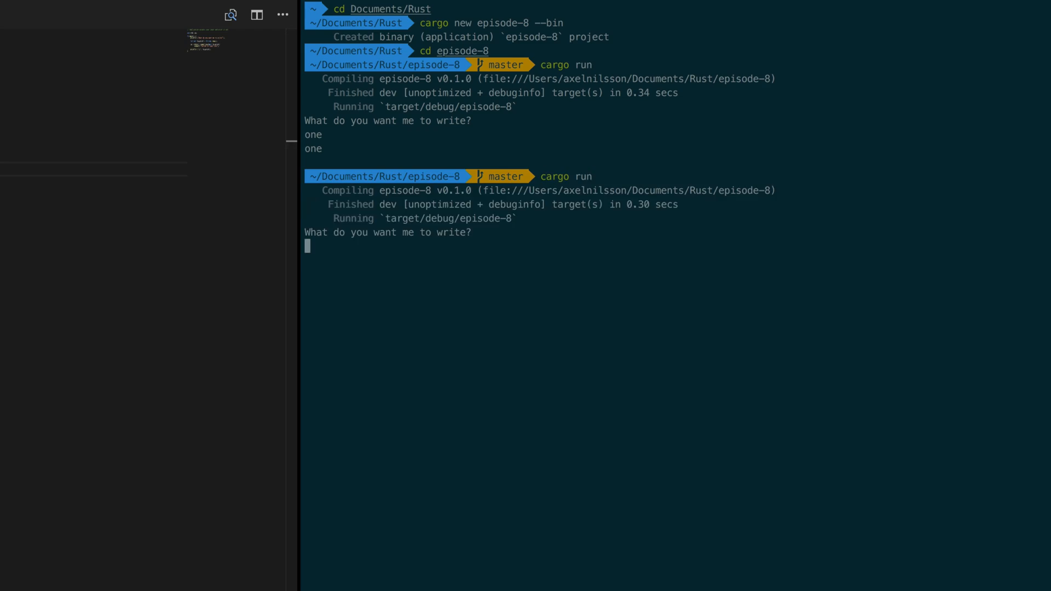
Step: Rerun the program with cargo and answer two at the prompt
{"action": "type", "text": "two"}
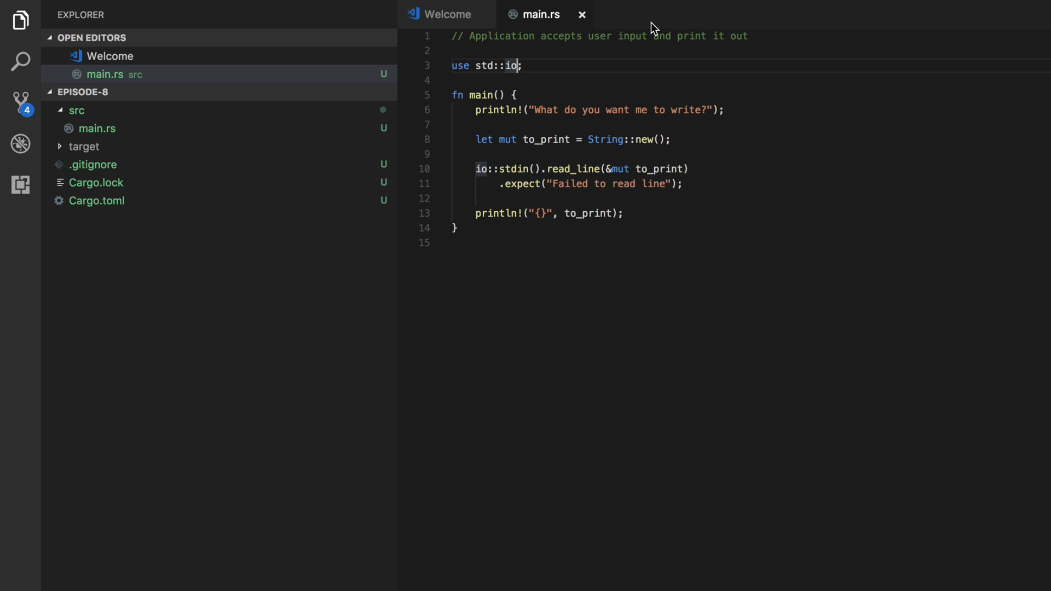
{"action": "type", "text": "::std"}
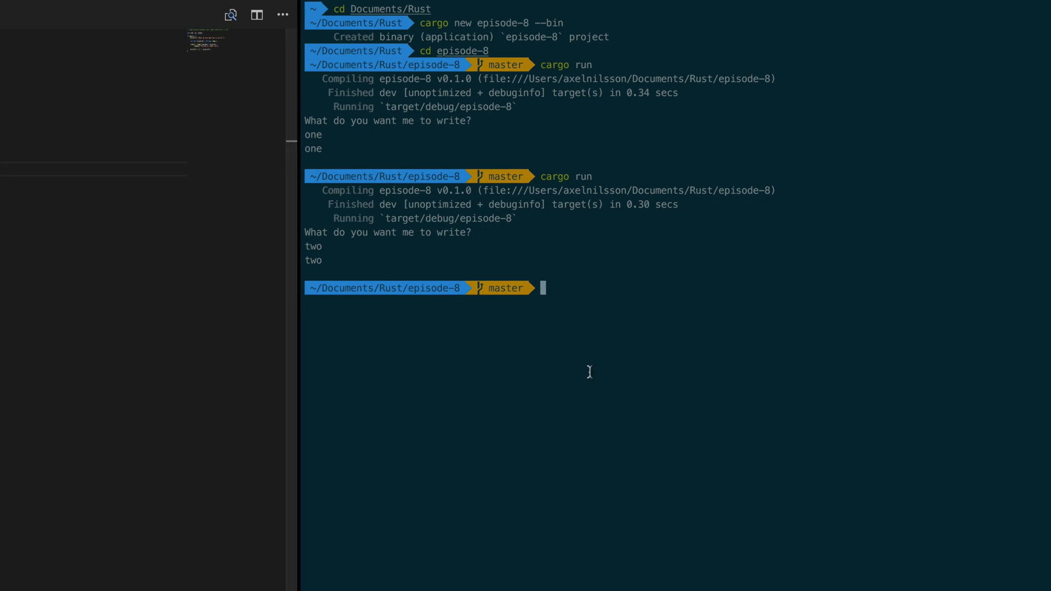
Step: Run cargo run a third time and answer three at the prompt
{"action": "type", "text": "cargo run"}
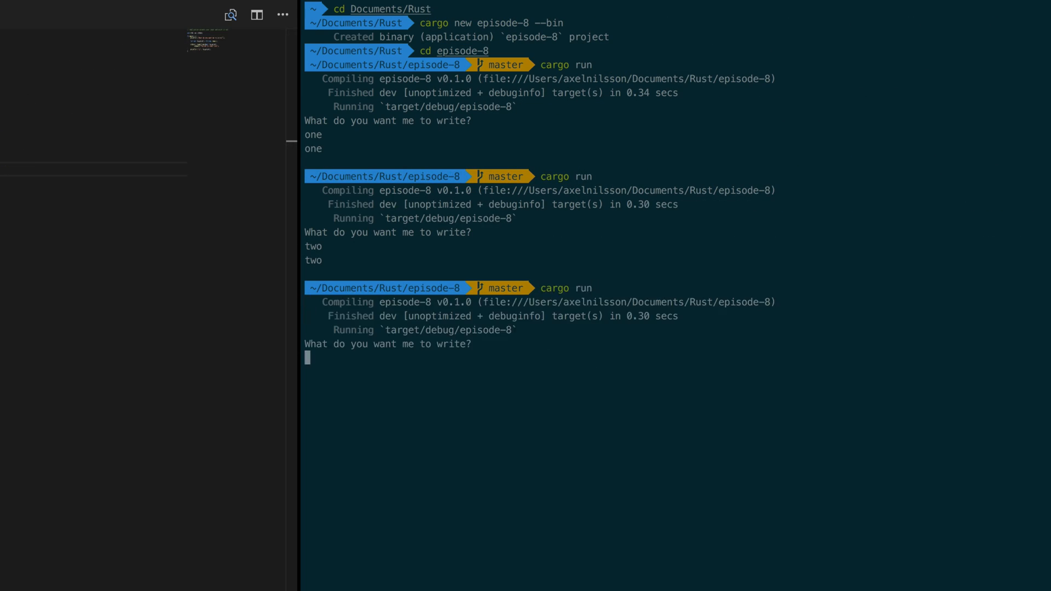
{"action": "type", "text": "three"}
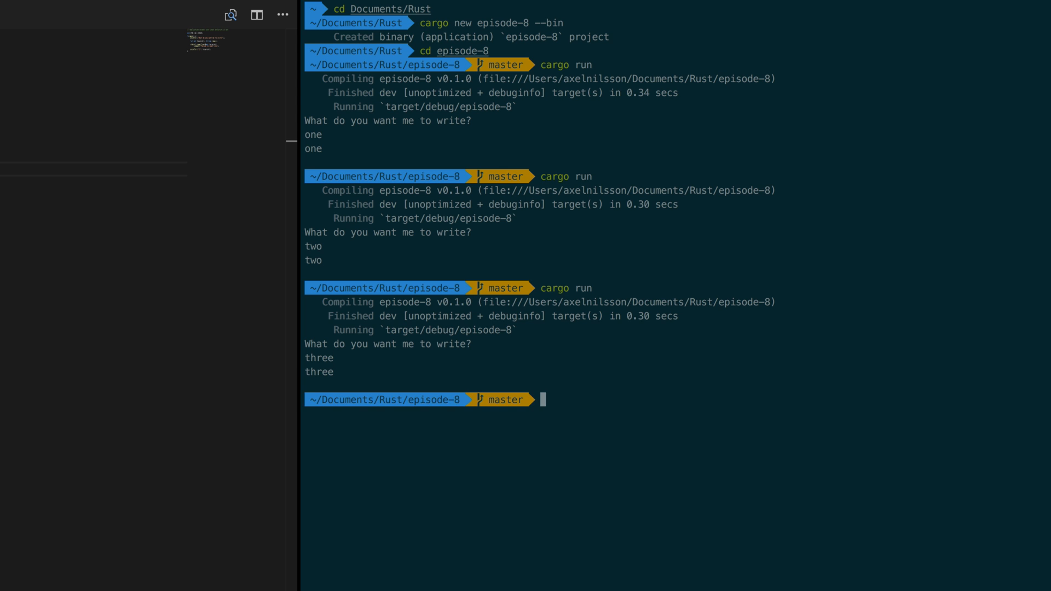
{"action": "mouse_move", "coordinate": [343, 376]}
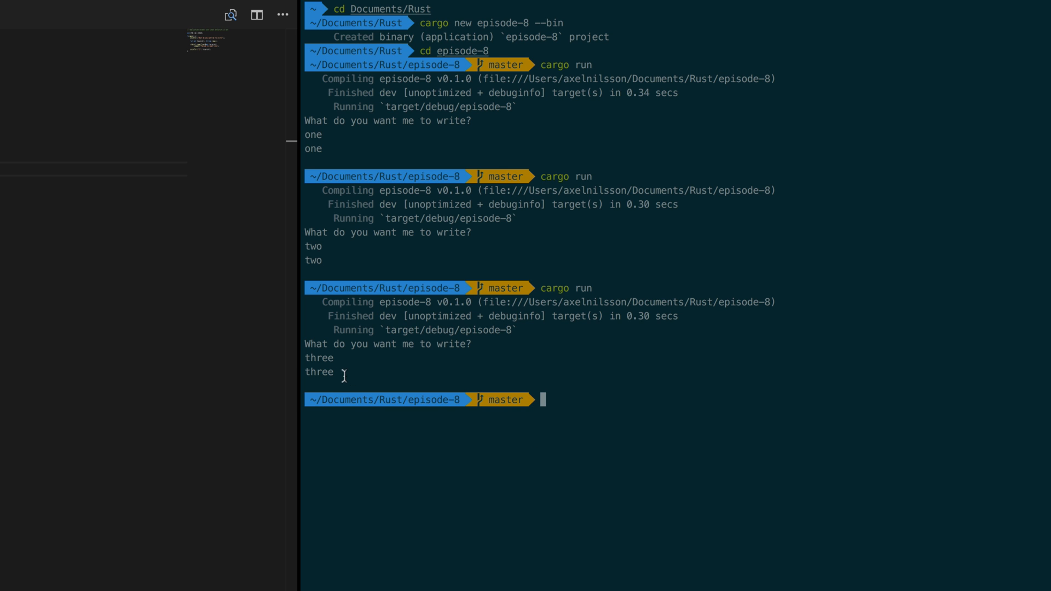